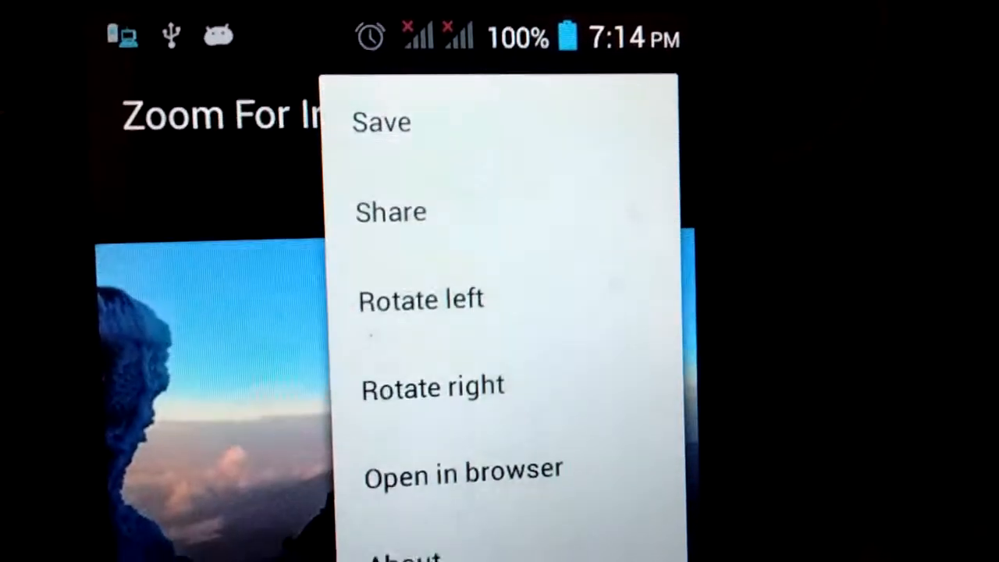
Scroll through the photo in Zoom For Instagram while saving it to the phone
scroll(down, 3)
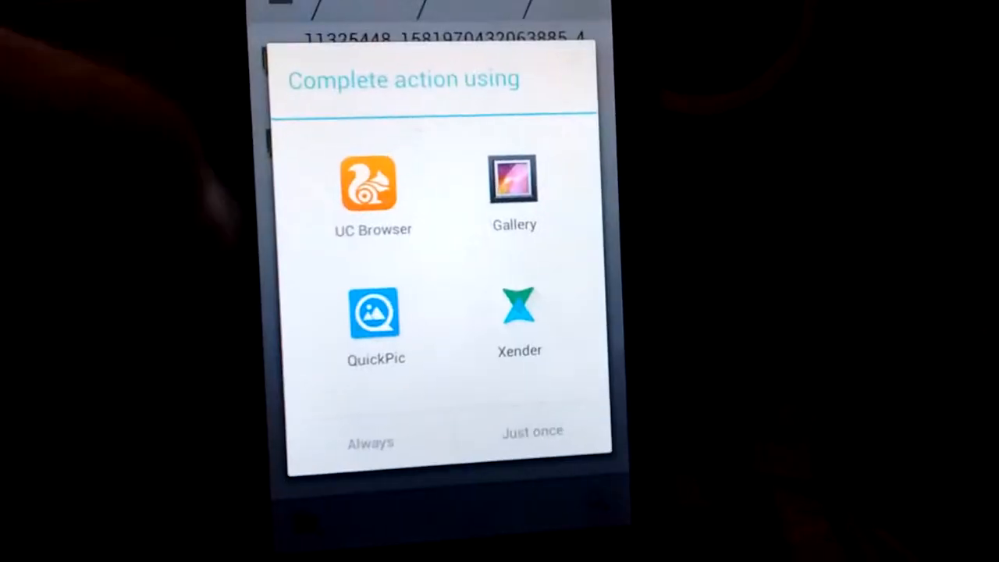
Open the saved mountain climber photo full-screen in an image viewer
click(513, 184)
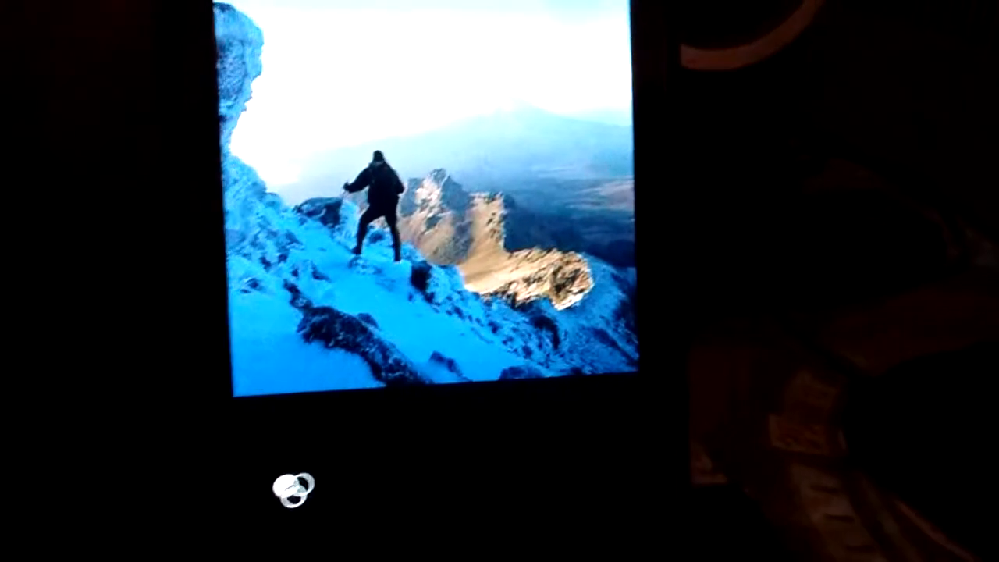